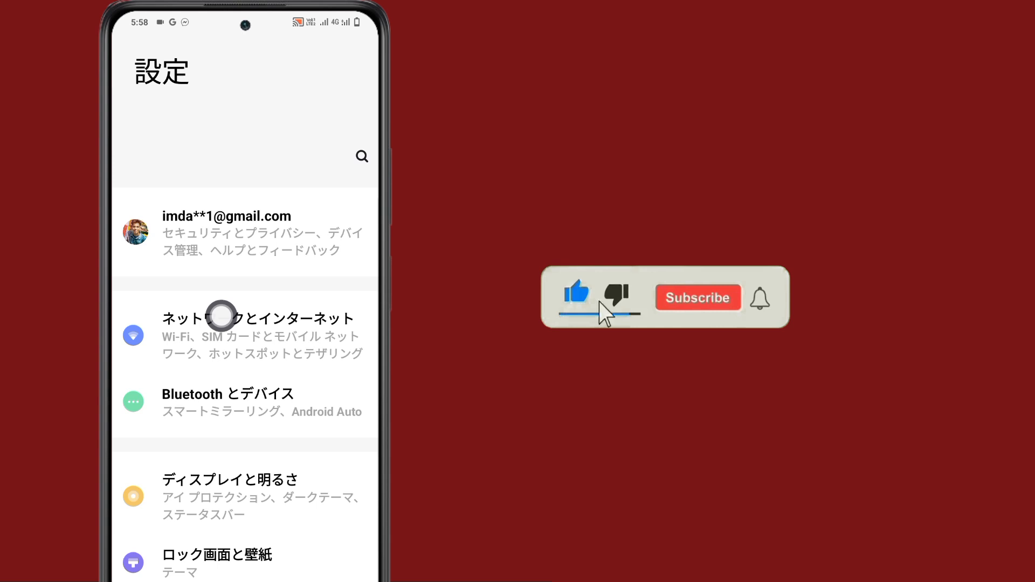
- Go to the Network & internet (ネットワークとインターネット) page from the Settings home screen
{"action": "left_click", "coordinate": [697, 297]}
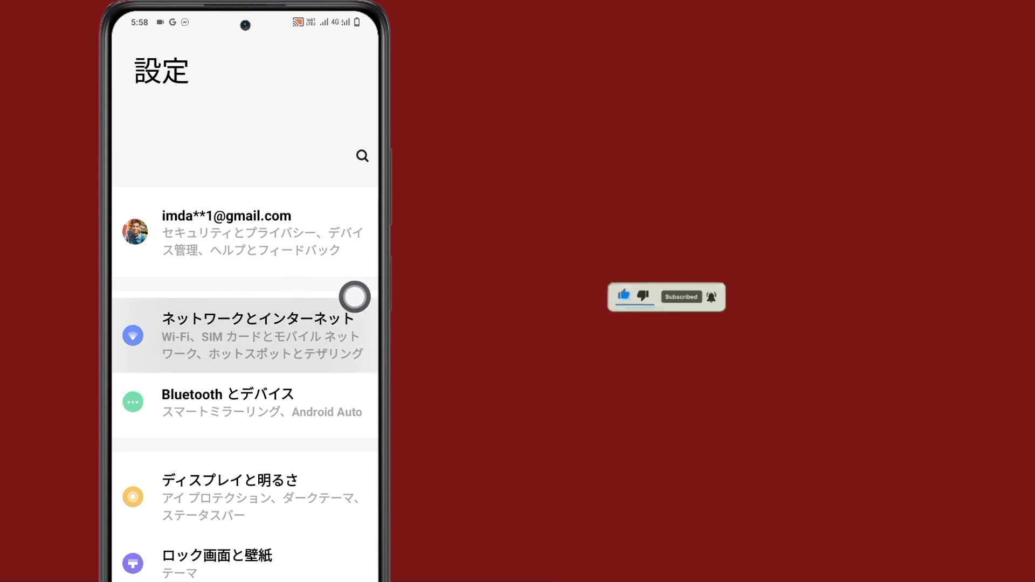
{"action": "left_click", "coordinate": [245, 333]}
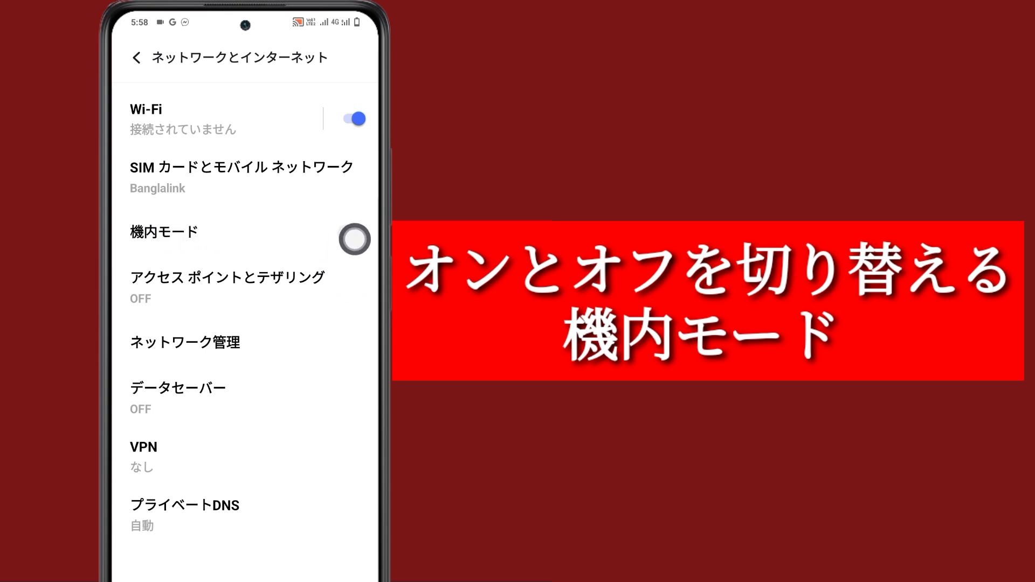
- Toggle Airplane mode (機内モード) on and off, then go back to the main Settings list
{"action": "left_click", "coordinate": [354, 239]}
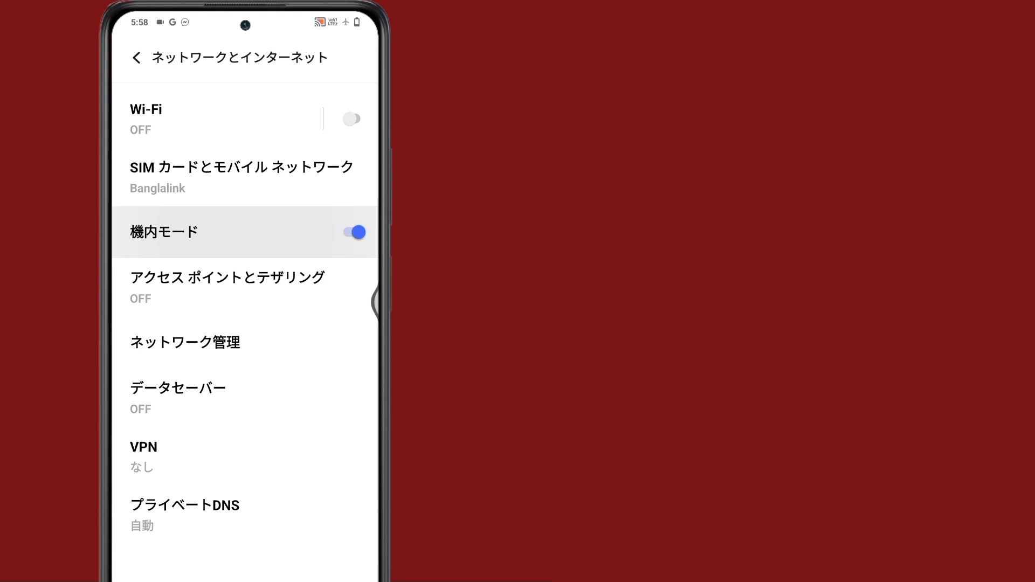
{"action": "left_click", "coordinate": [353, 231]}
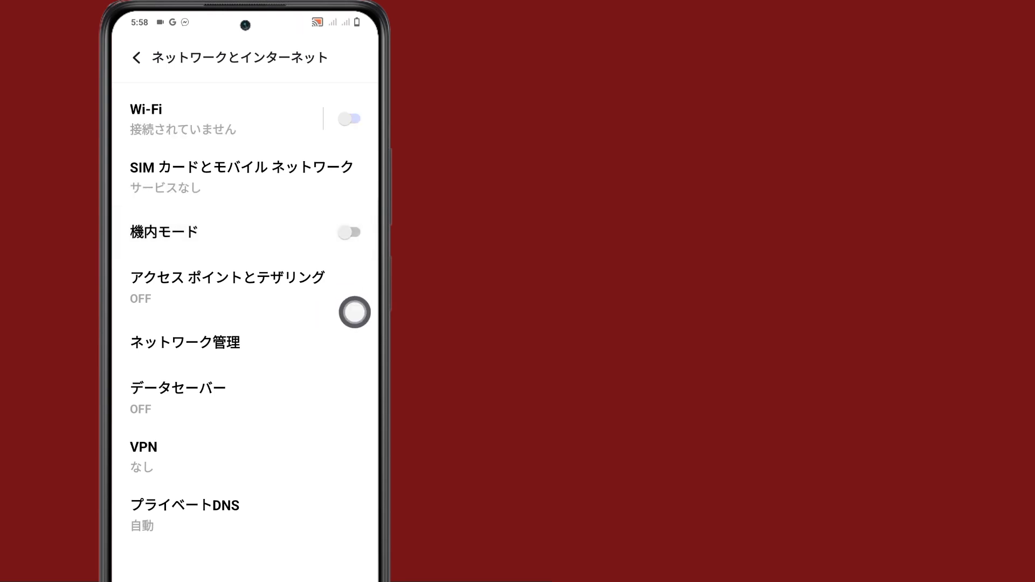
{"action": "left_click", "coordinate": [136, 57]}
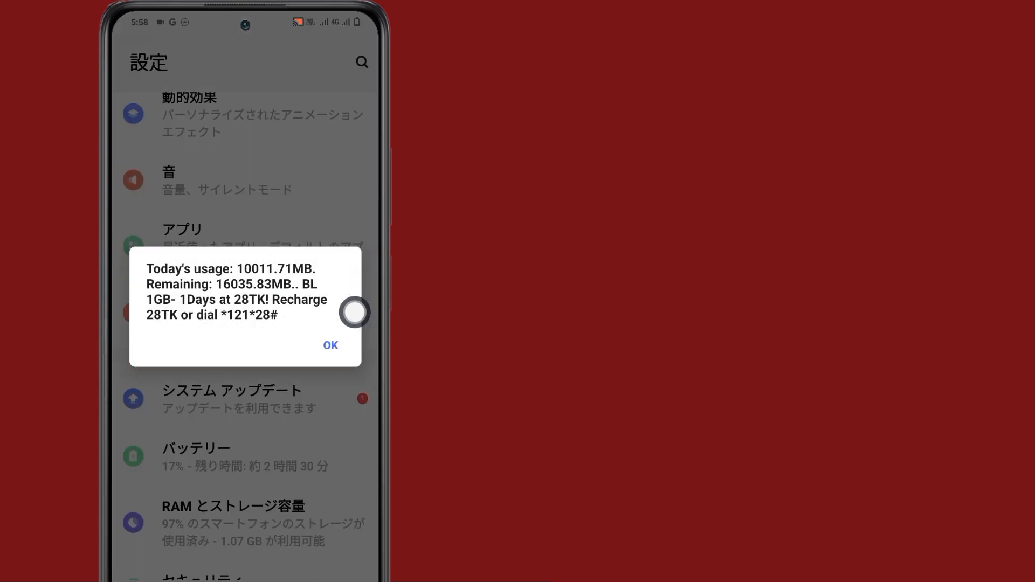
- Dismiss the carrier usage popup with OK and scroll down to System (システム)
{"action": "left_click", "coordinate": [330, 345]}
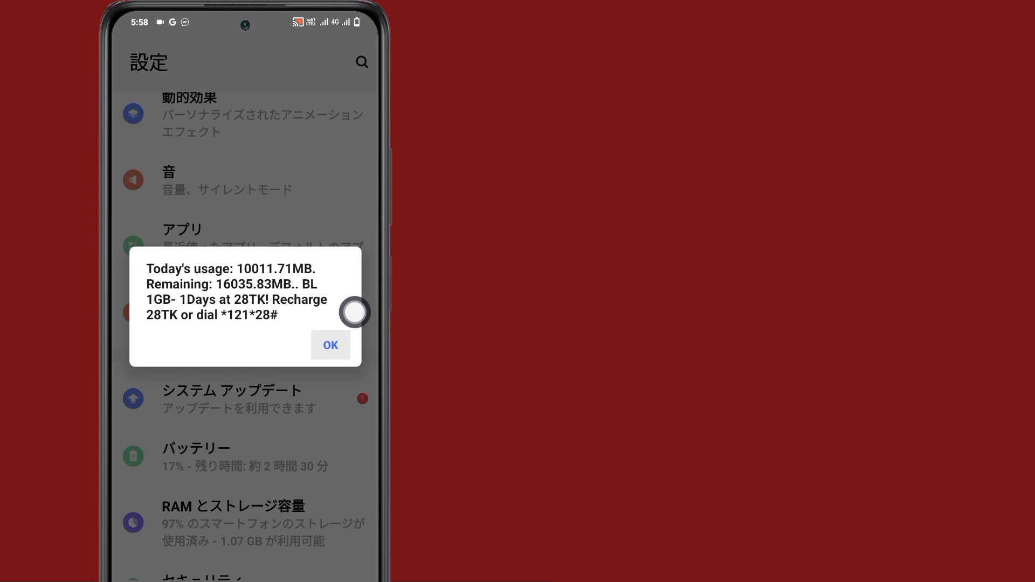
{"action": "left_click", "coordinate": [330, 346]}
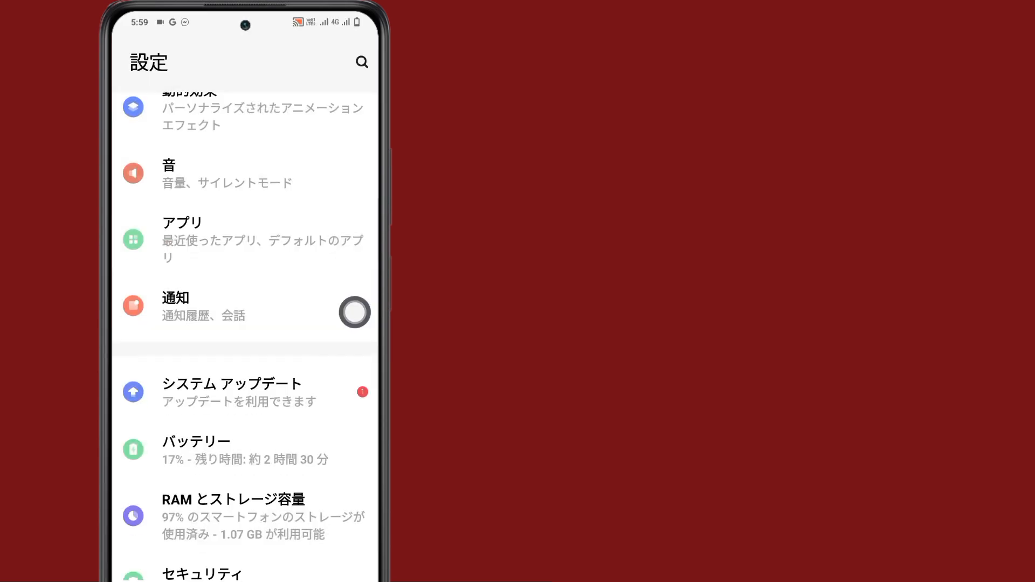
{"action": "scroll", "scroll_direction": "down", "scroll_amount": 3}
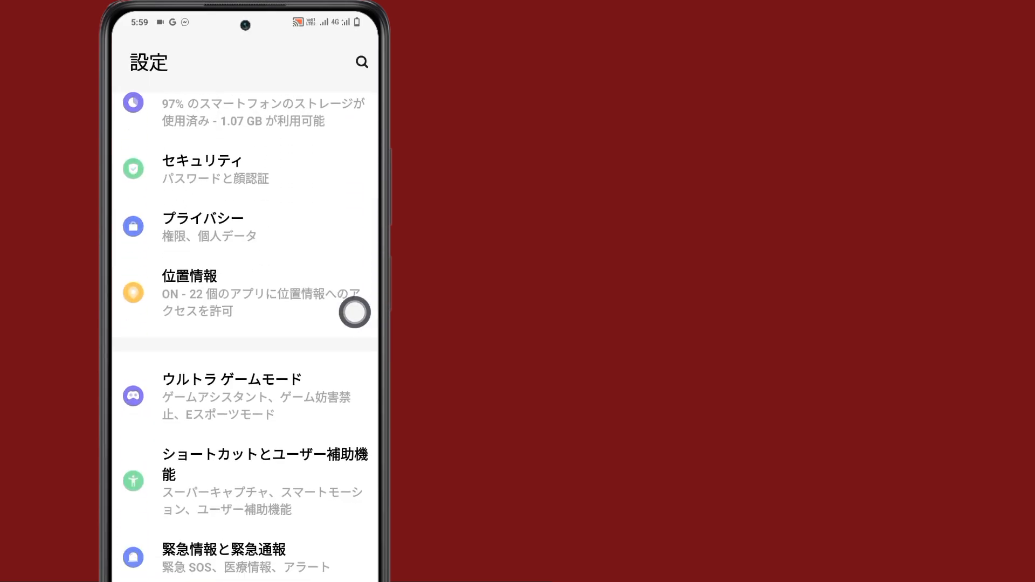
{"action": "scroll", "scroll_direction": "down", "scroll_amount": 3}
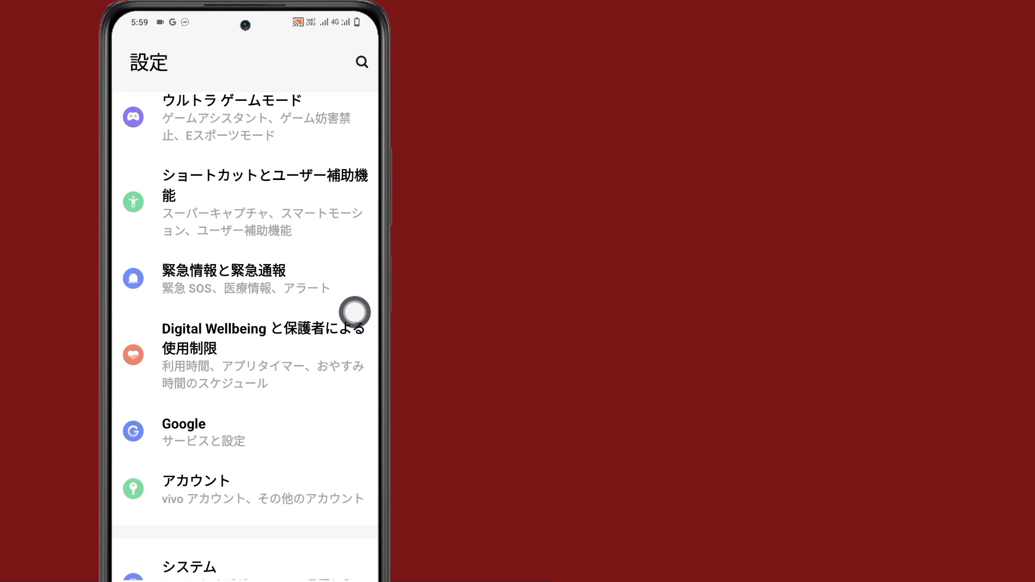
{"action": "scroll", "scroll_direction": "down", "scroll_amount": 3}
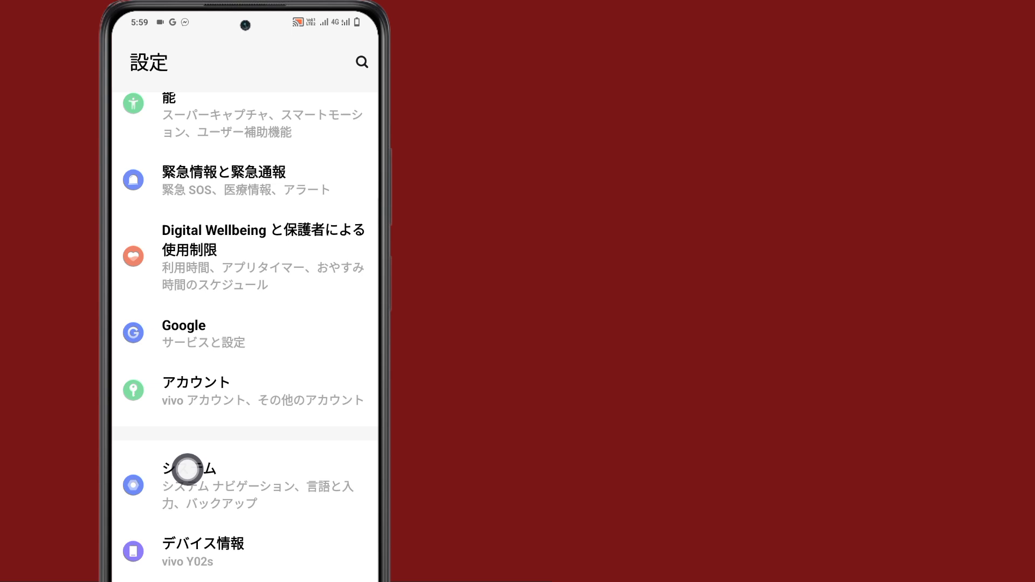
- Go to System (システム), then Reset options (リセット オプション)
{"action": "left_click", "coordinate": [189, 469]}
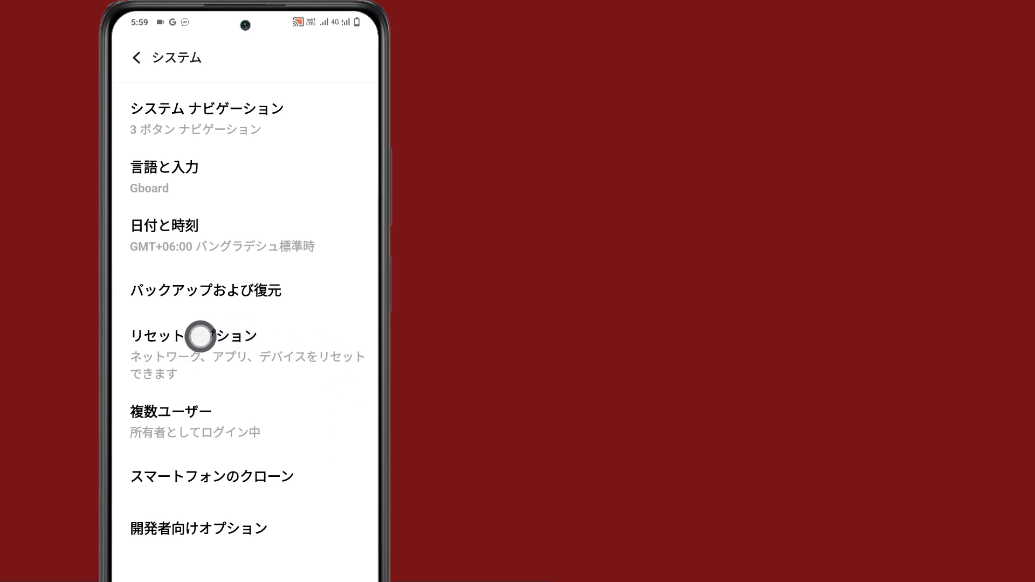
{"action": "left_click", "coordinate": [196, 336]}
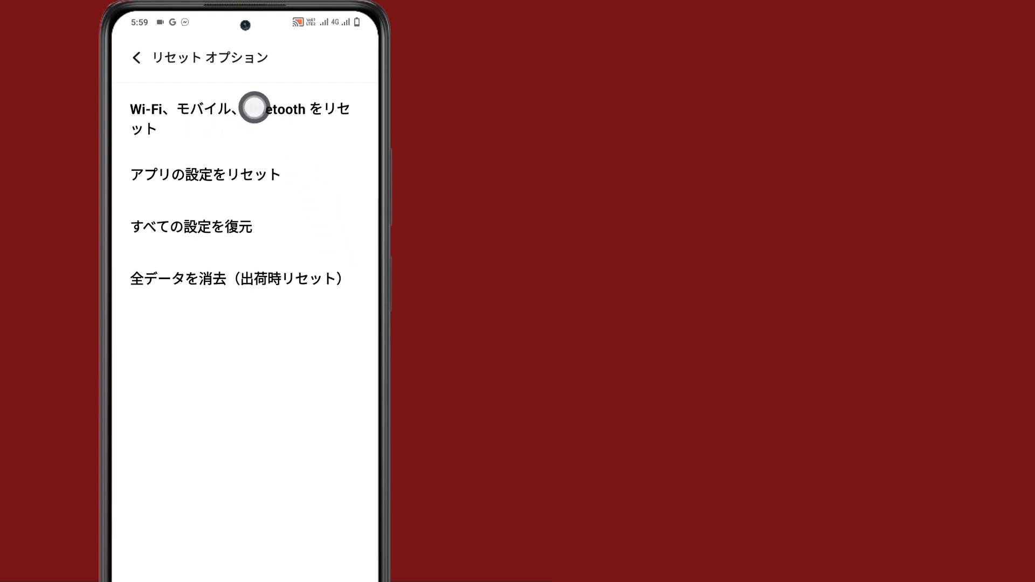
- Reset Wi-Fi, mobile and Bluetooth settings, confirming 設定をリセット twice
{"action": "left_click", "coordinate": [239, 119]}
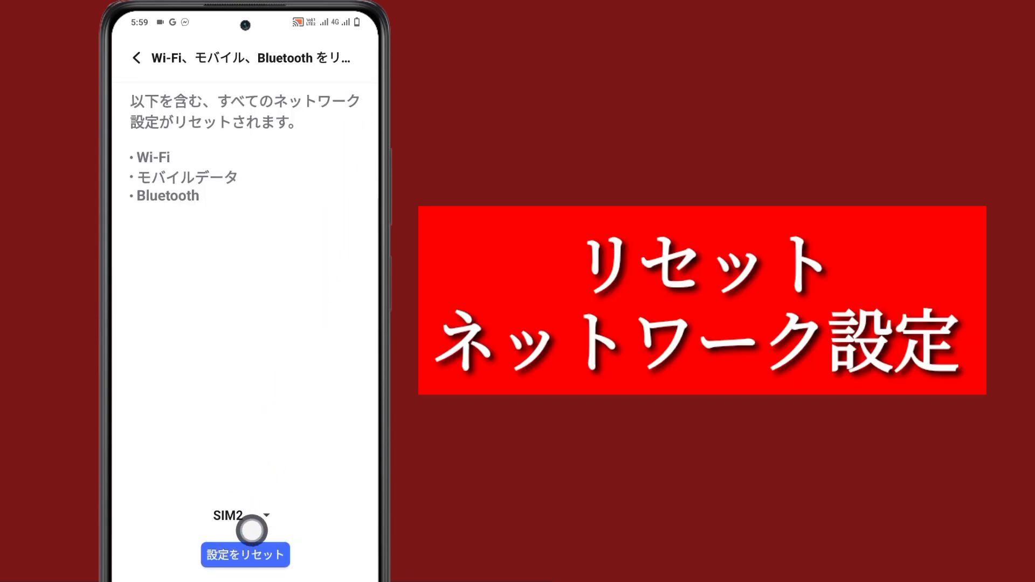
{"action": "left_click", "coordinate": [245, 555]}
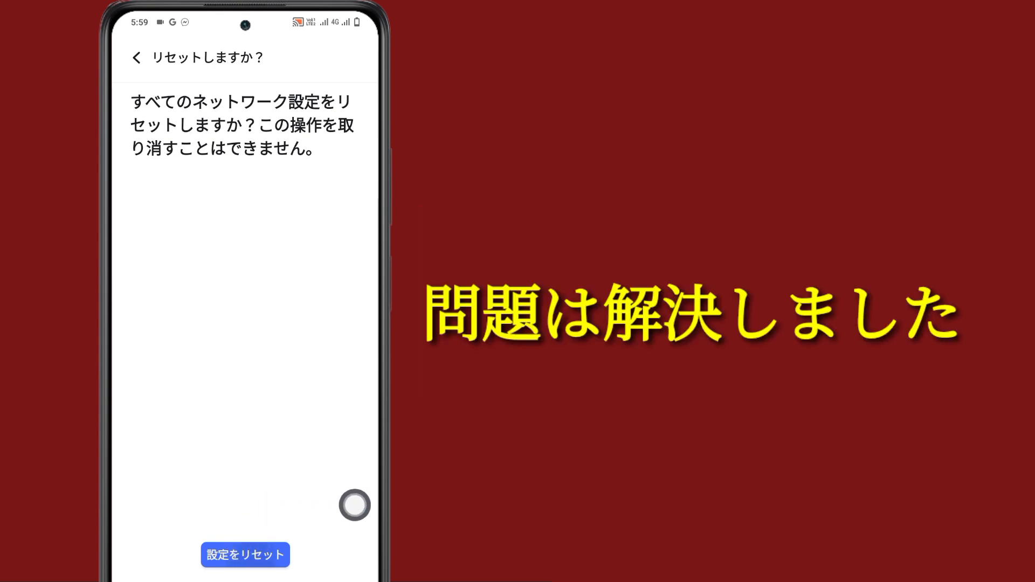
{"action": "left_click", "coordinate": [245, 555]}
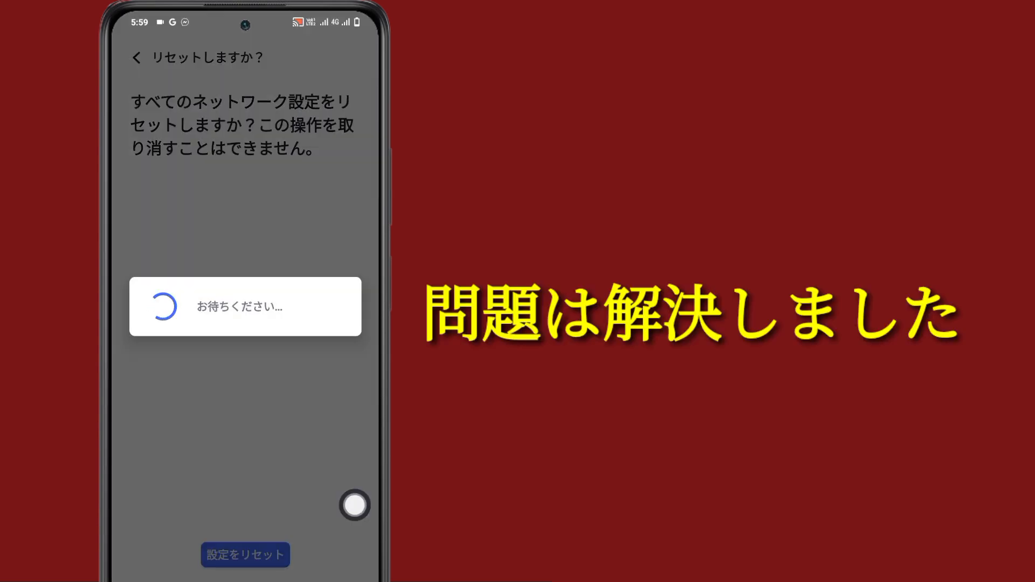